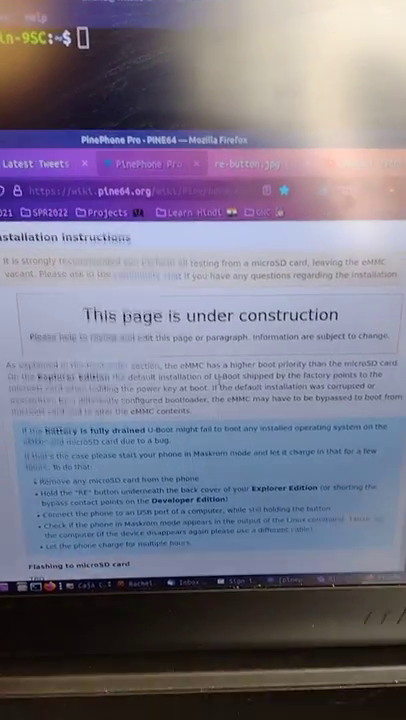
pyautogui.scroll(-3)
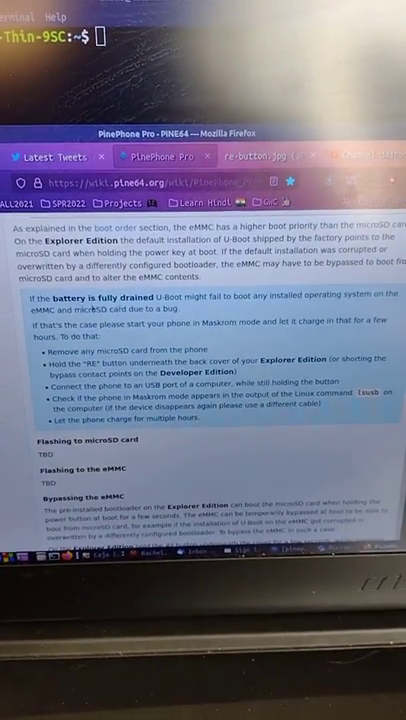